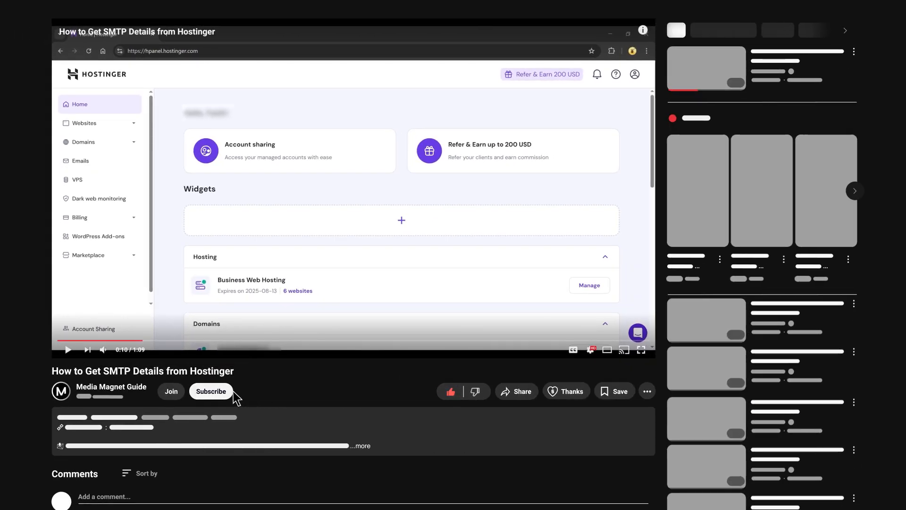
Go to Emails and select the mediamagnetdemo.com domain's email overview
{"action": "left_click", "coordinate": [210, 390]}
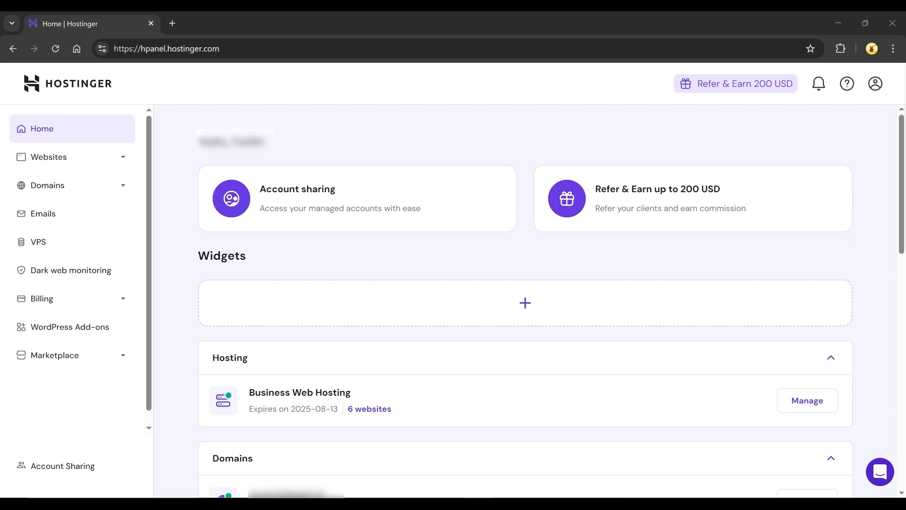
{"action": "left_click", "coordinate": [42, 213]}
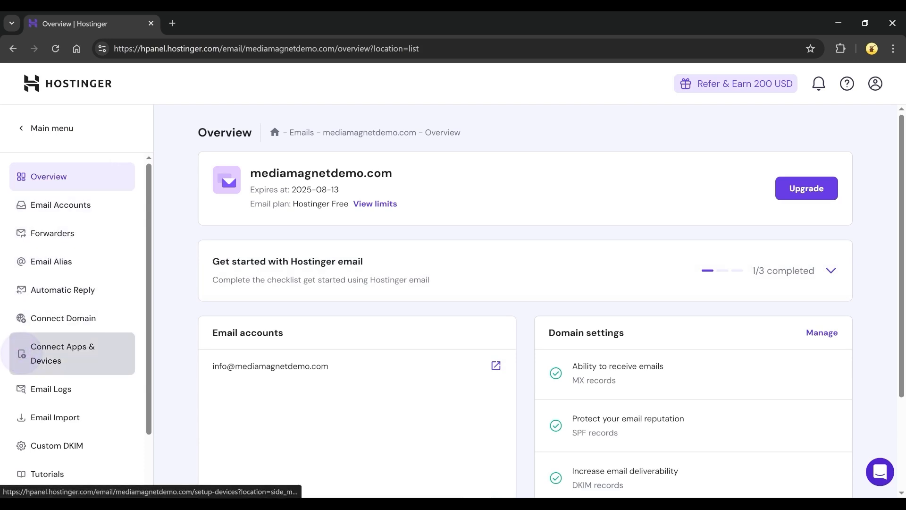
Show Configuration Settings with IMAP, POP and SMTP (smtp.hostinger.com, port 465) details
{"action": "left_click", "coordinate": [63, 353]}
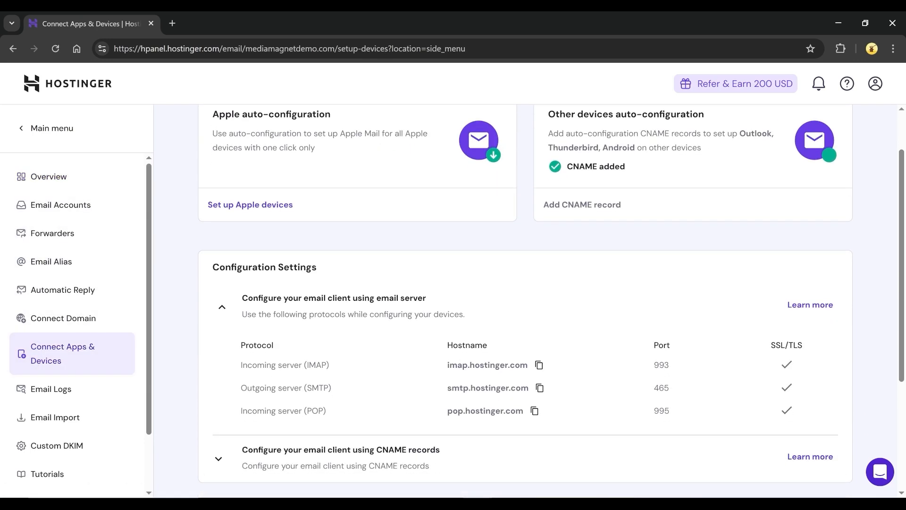
{"action": "scroll", "scroll_direction": "down", "scroll_amount": 3}
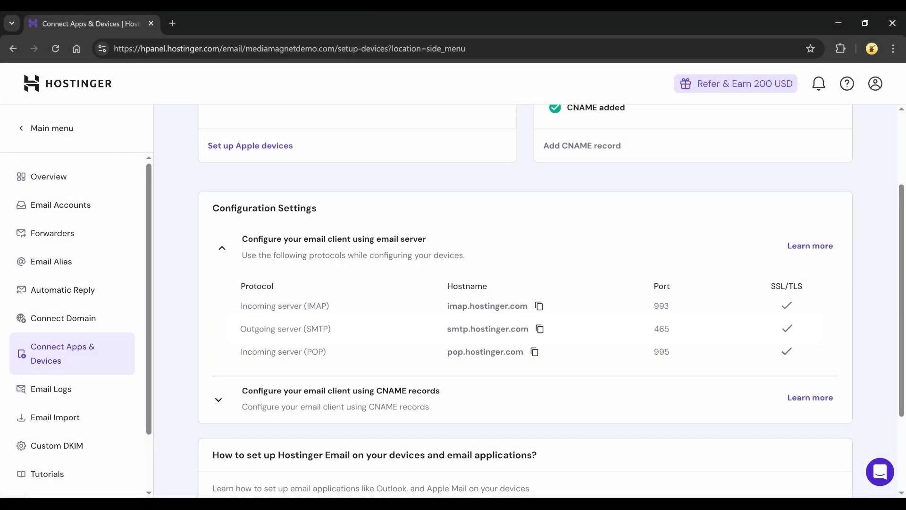
{"action": "mouse_move", "coordinate": [877, 493]}
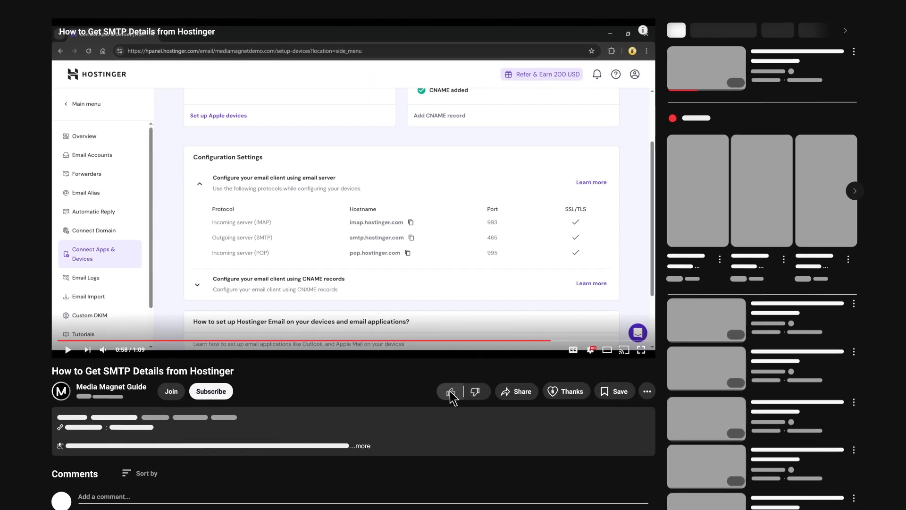
Subscribe to the Media Magnet Guide channel
{"action": "left_click", "coordinate": [210, 391]}
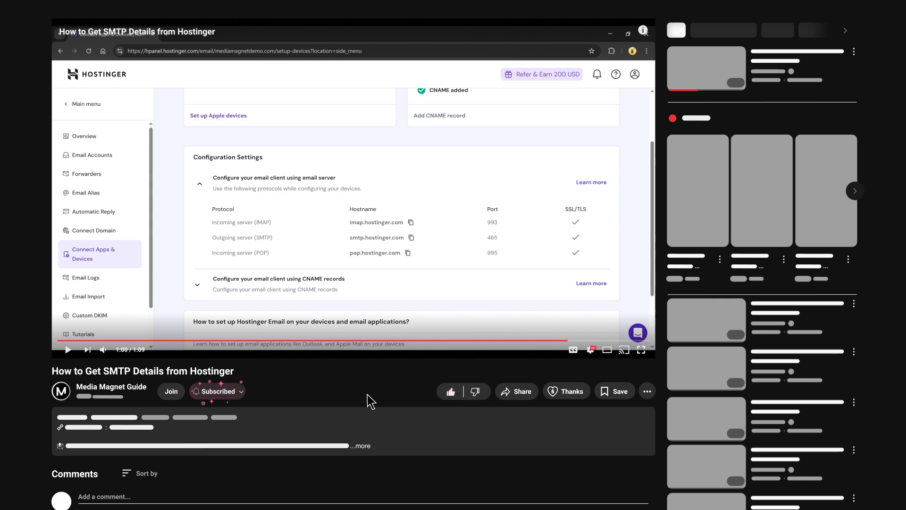
{"action": "mouse_move", "coordinate": [516, 391]}
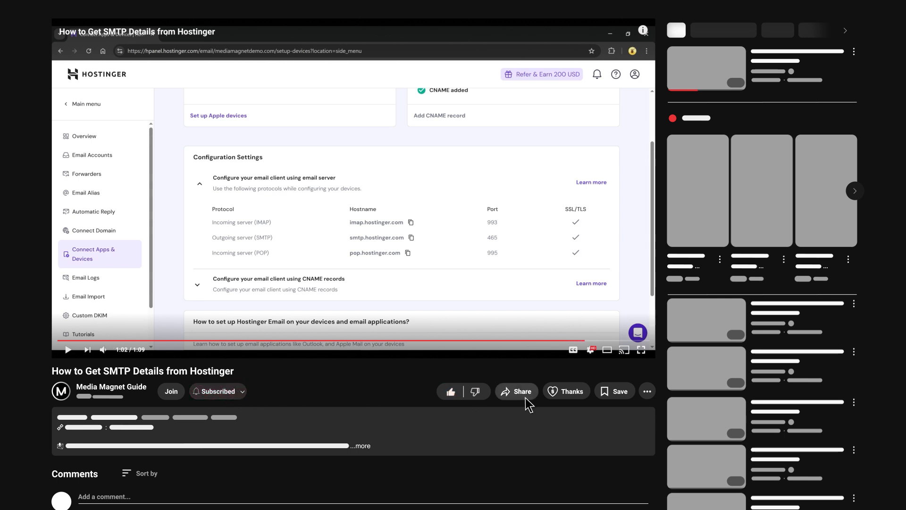